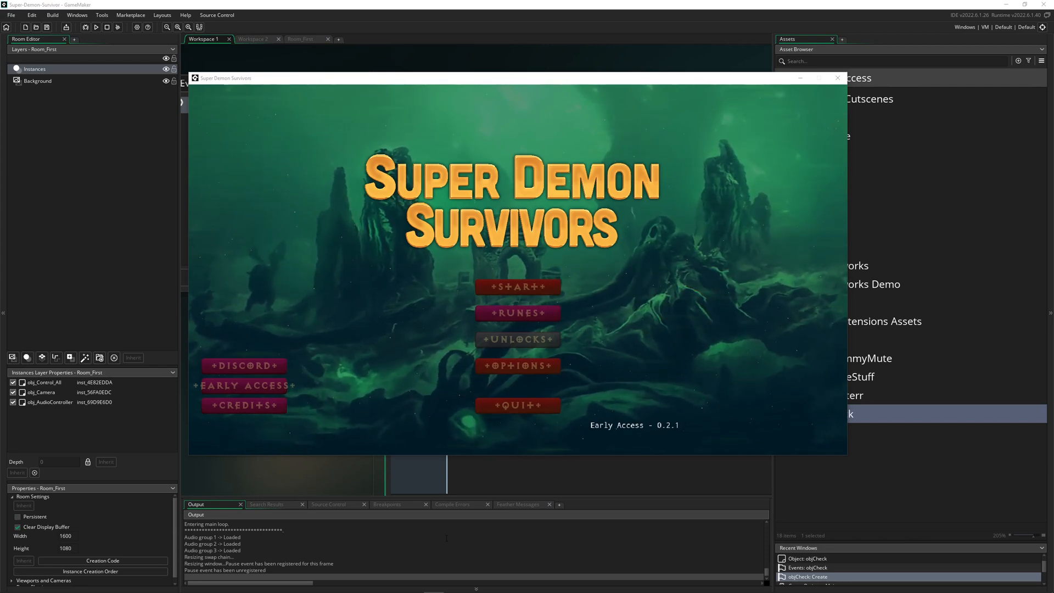
{"action": "mouse_move", "coordinate": [674, 404]}
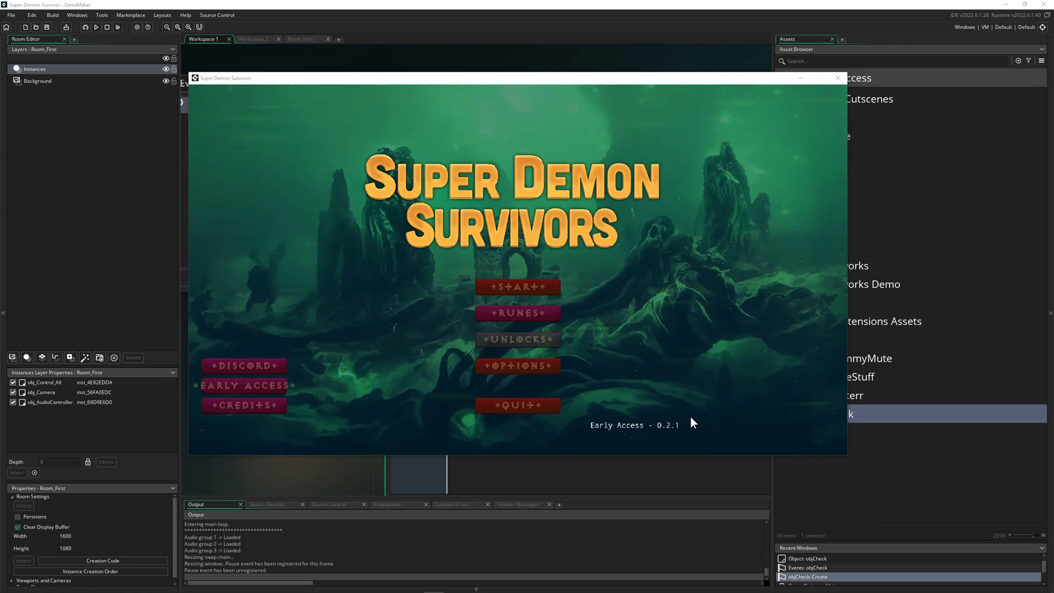
{"action": "mouse_move", "coordinate": [667, 431]}
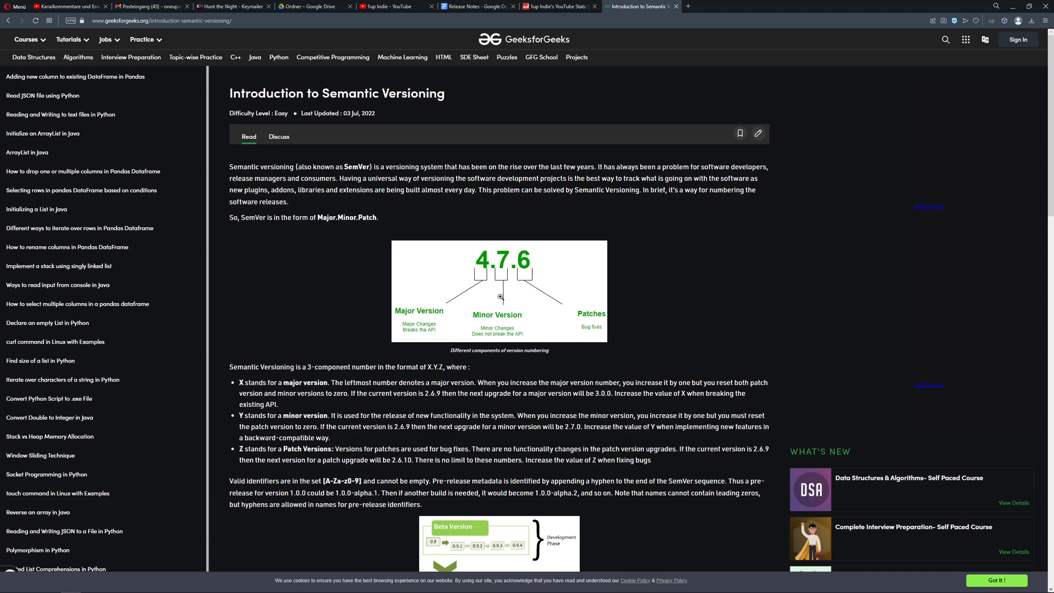
{"action": "mouse_move", "coordinate": [695, 102]}
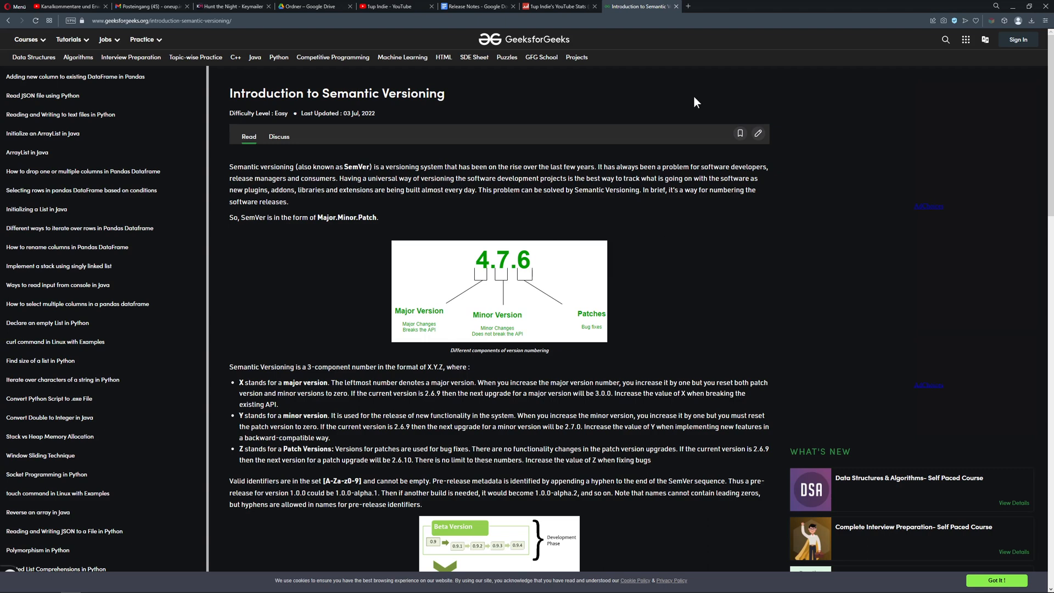
{"action": "mouse_move", "coordinate": [589, 272]}
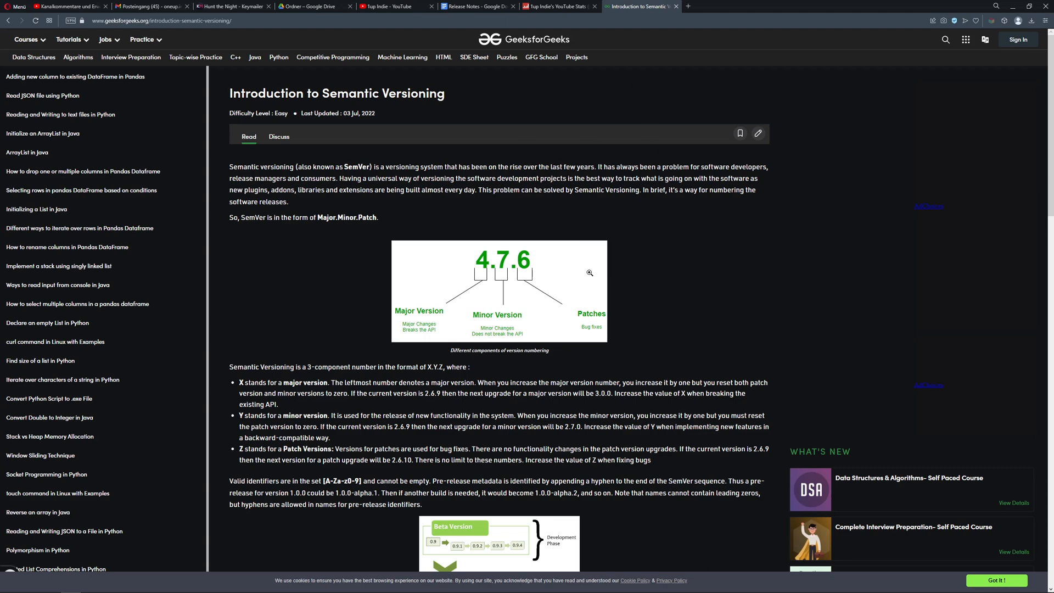
{"action": "mouse_move", "coordinate": [623, 286]}
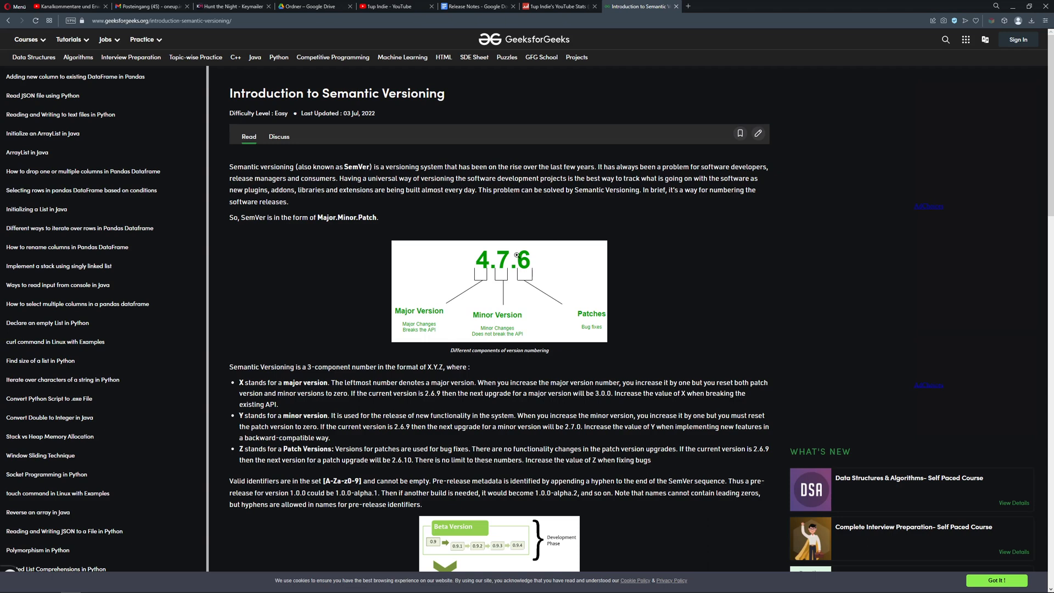
{"action": "mouse_move", "coordinate": [527, 270]}
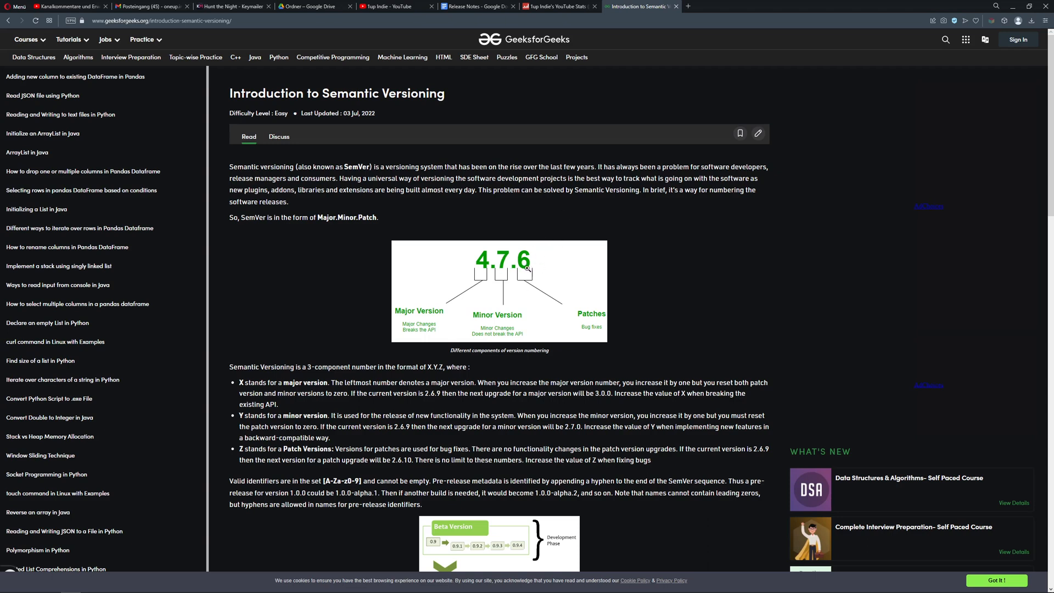
{"action": "mouse_move", "coordinate": [532, 273]}
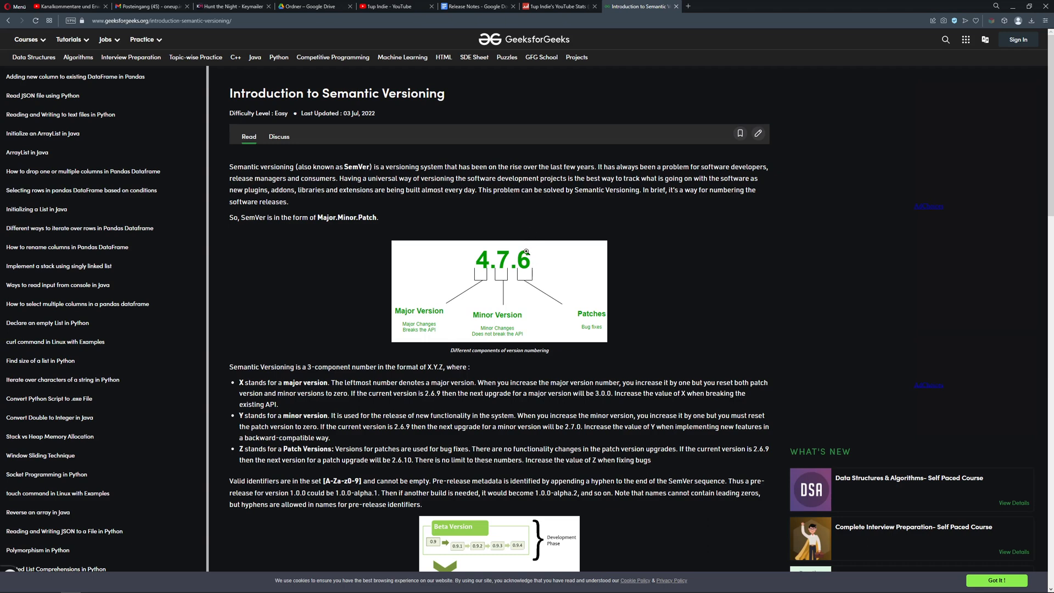
{"action": "mouse_move", "coordinate": [541, 269]}
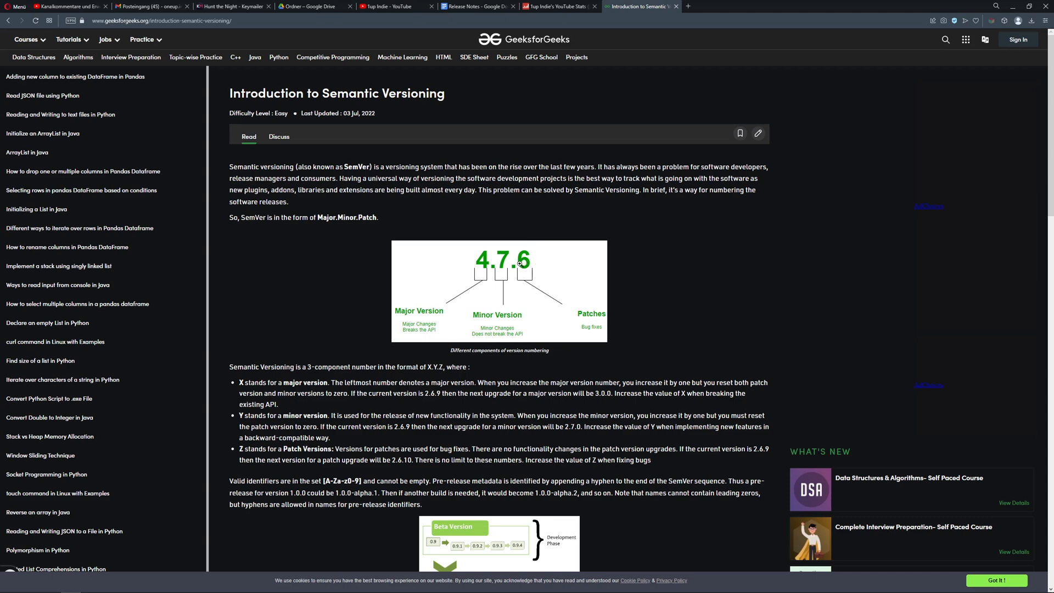
{"action": "mouse_move", "coordinate": [667, 236]}
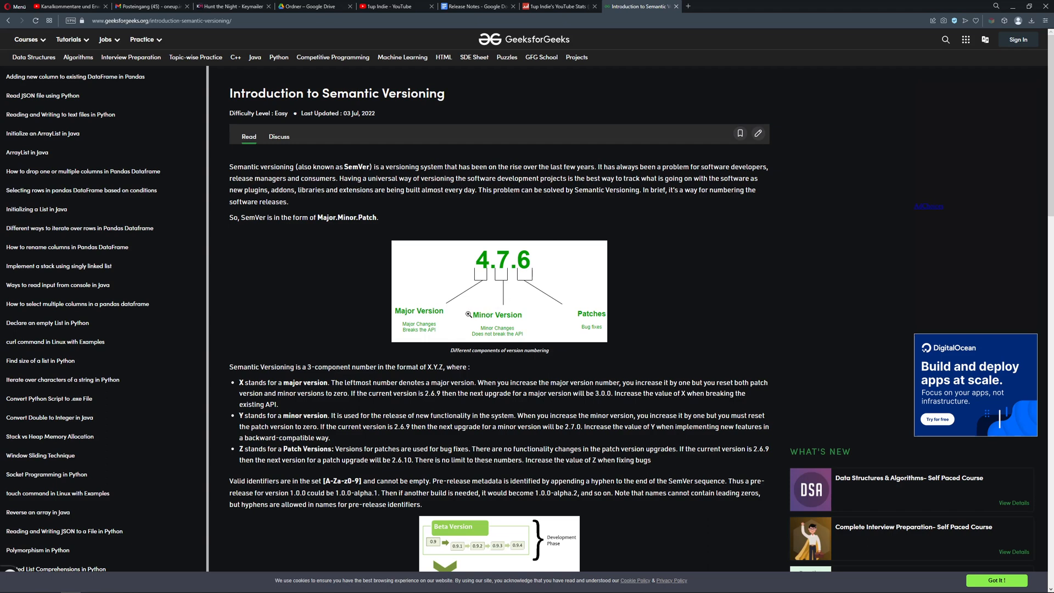
{"action": "mouse_move", "coordinate": [491, 314]}
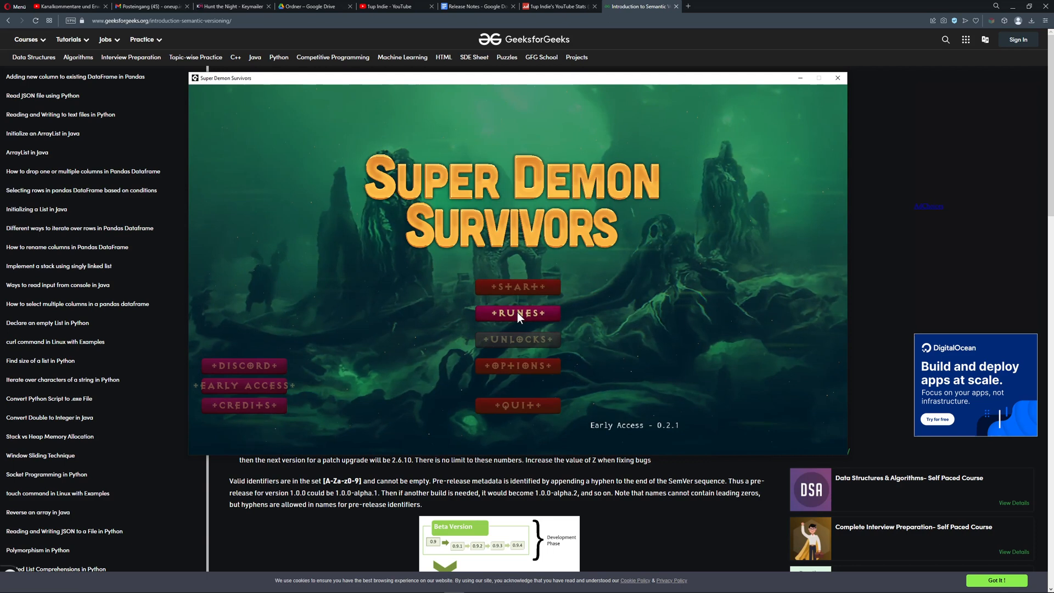
Open the Runes screen in Super Demon Survivors, then bring back the GeeksforGeeks article.
{"action": "left_click", "coordinate": [517, 312]}
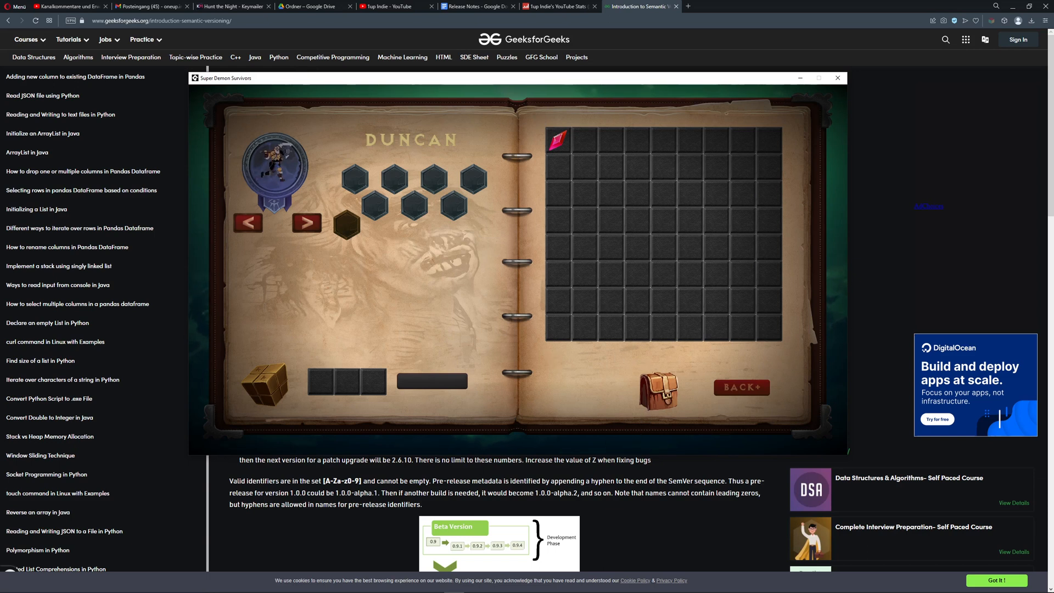
{"action": "mouse_move", "coordinate": [411, 261]}
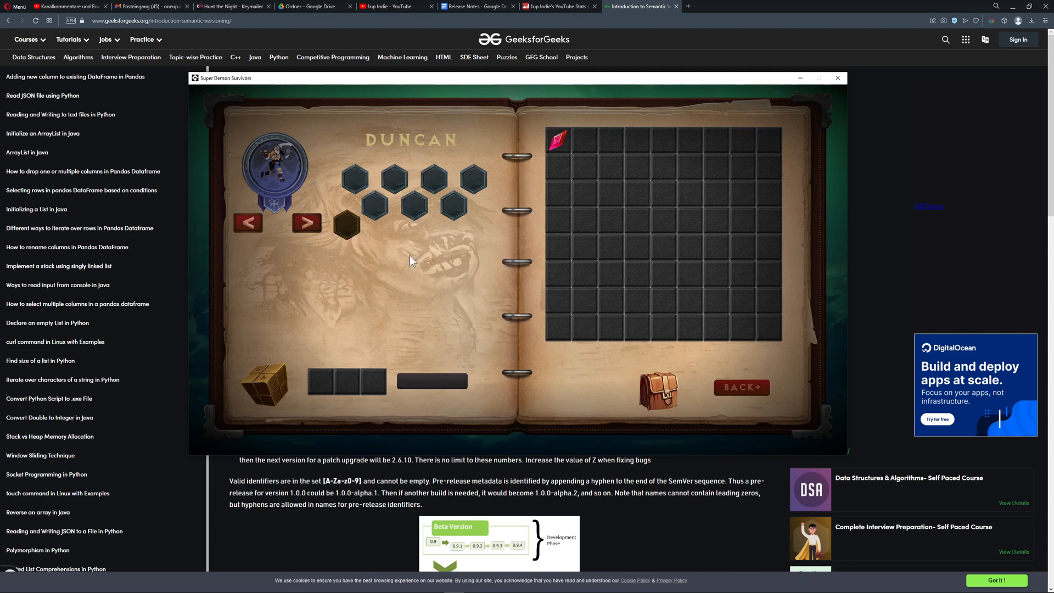
{"action": "mouse_move", "coordinate": [342, 273]}
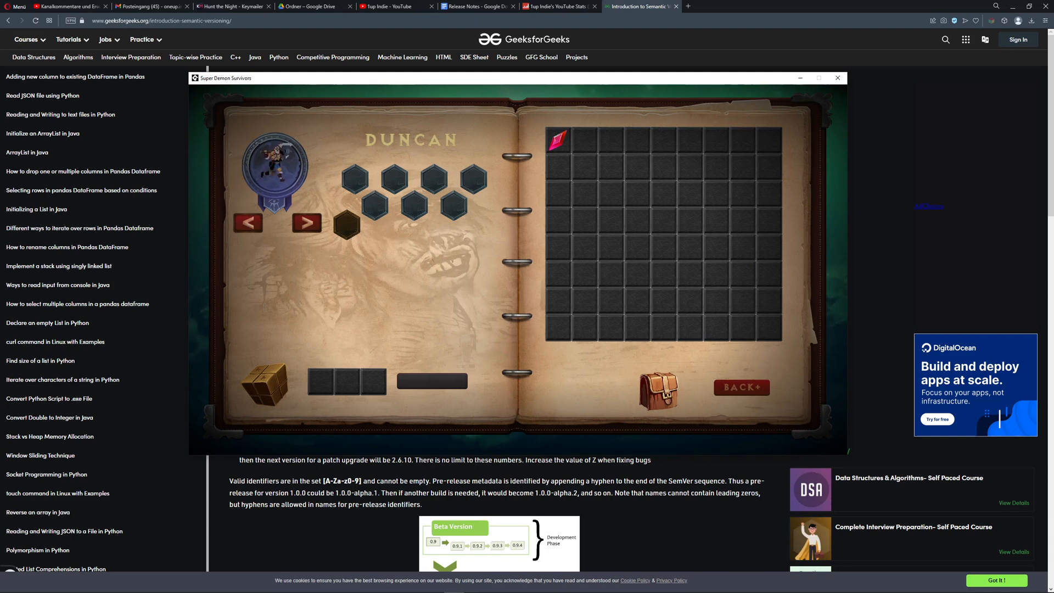
{"action": "mouse_move", "coordinate": [460, 254]}
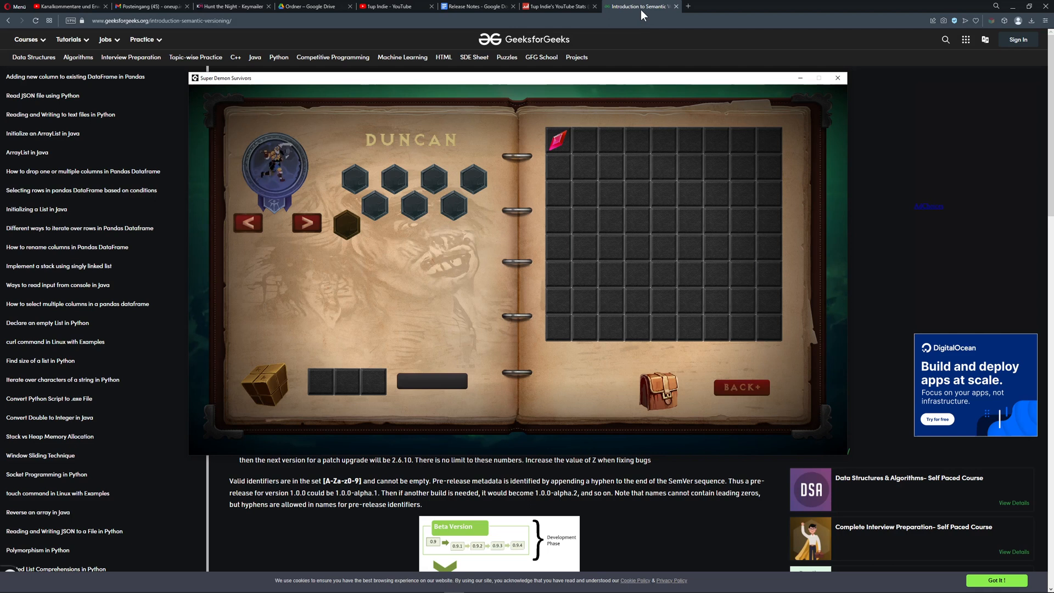
{"action": "left_click", "coordinate": [836, 78]}
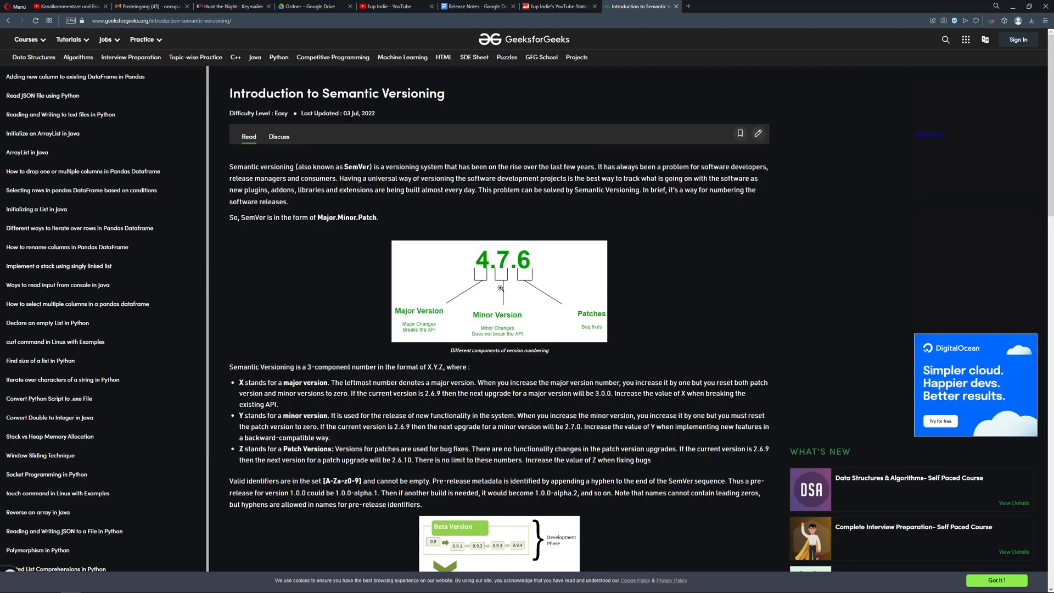
{"action": "mouse_move", "coordinate": [479, 275]}
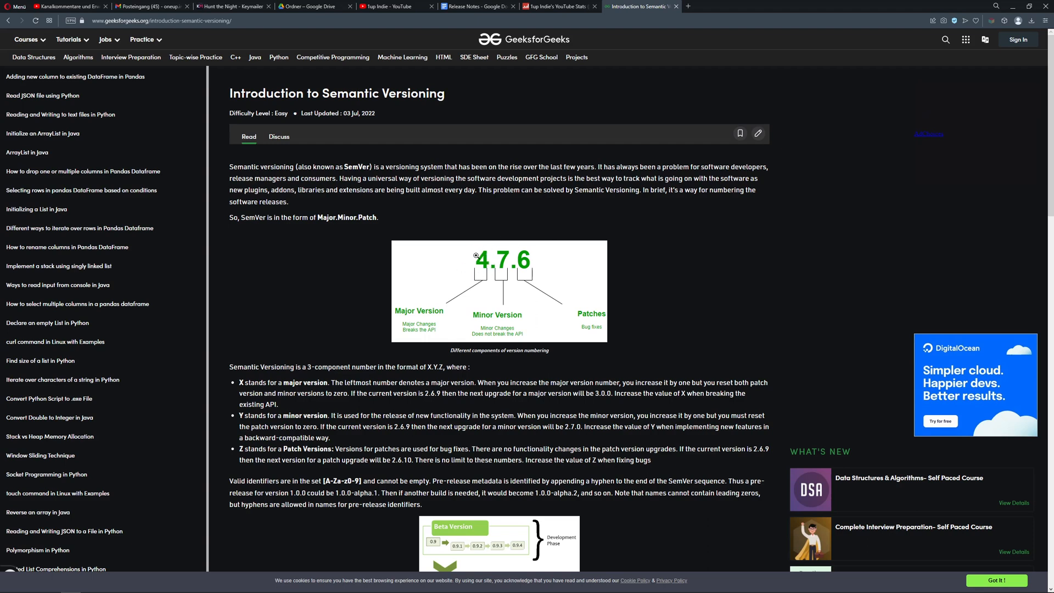
{"action": "mouse_move", "coordinate": [543, 290]}
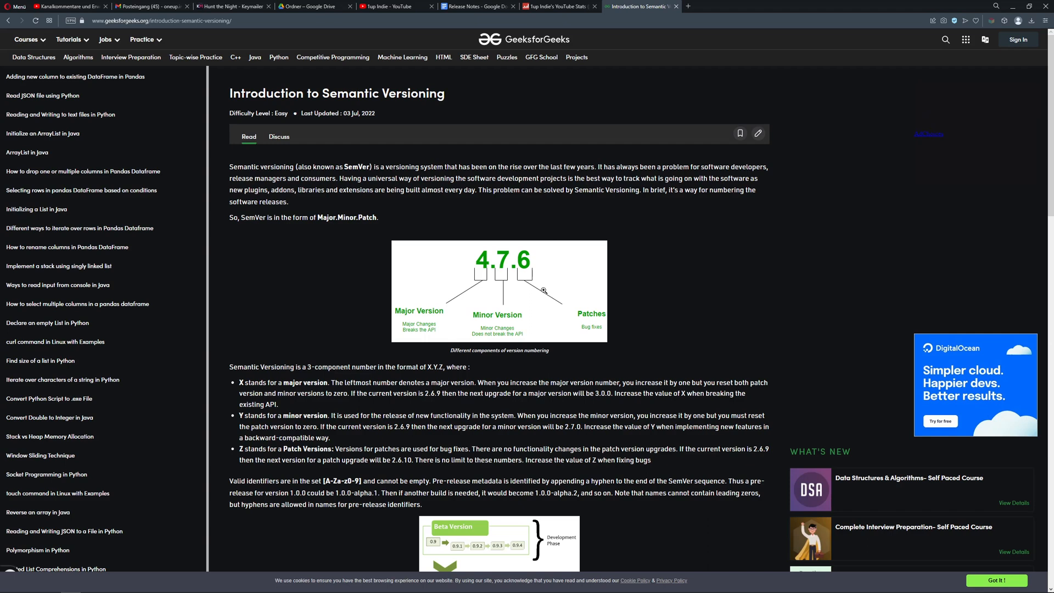
{"action": "mouse_move", "coordinate": [566, 288]}
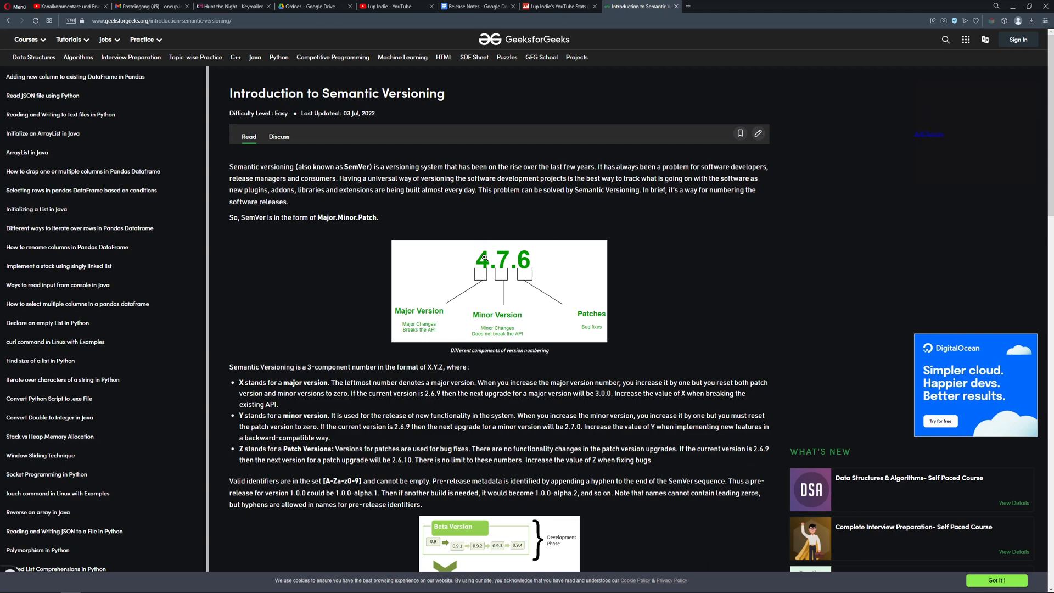
{"action": "mouse_move", "coordinate": [494, 259]}
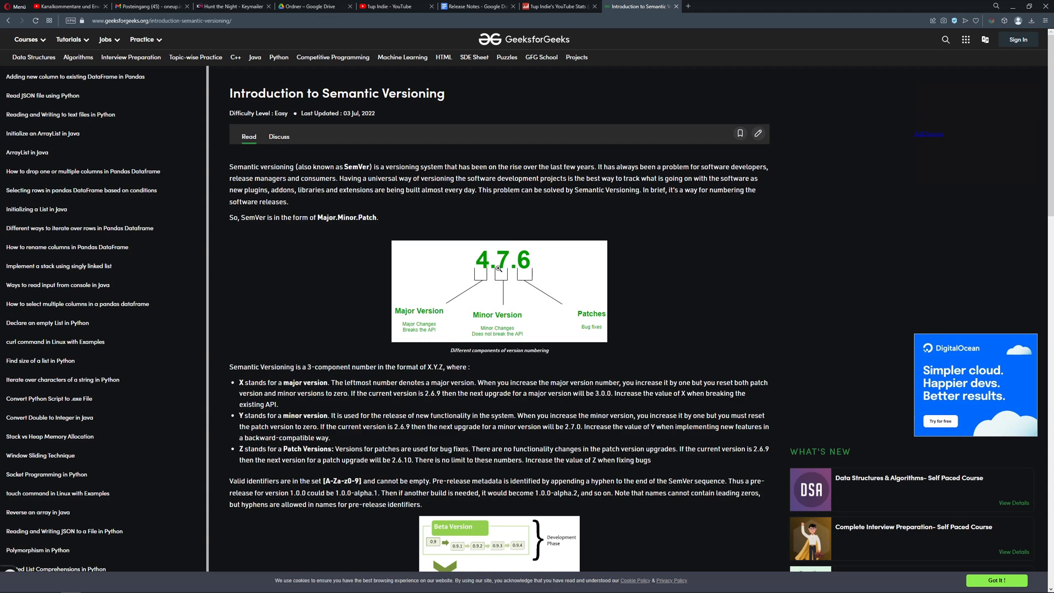
{"action": "mouse_move", "coordinate": [527, 254]}
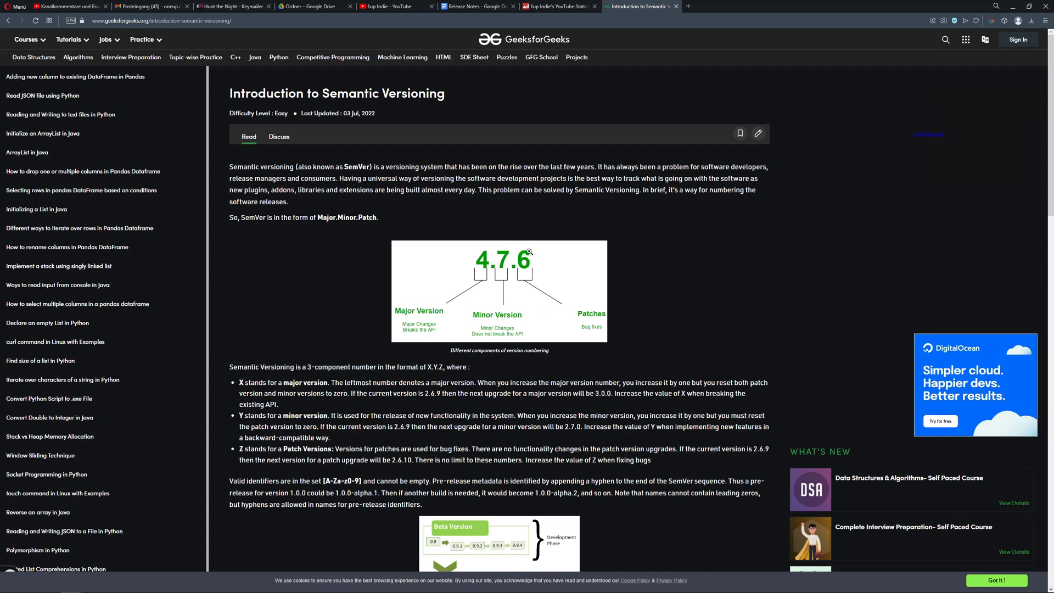
{"action": "mouse_move", "coordinate": [539, 272]}
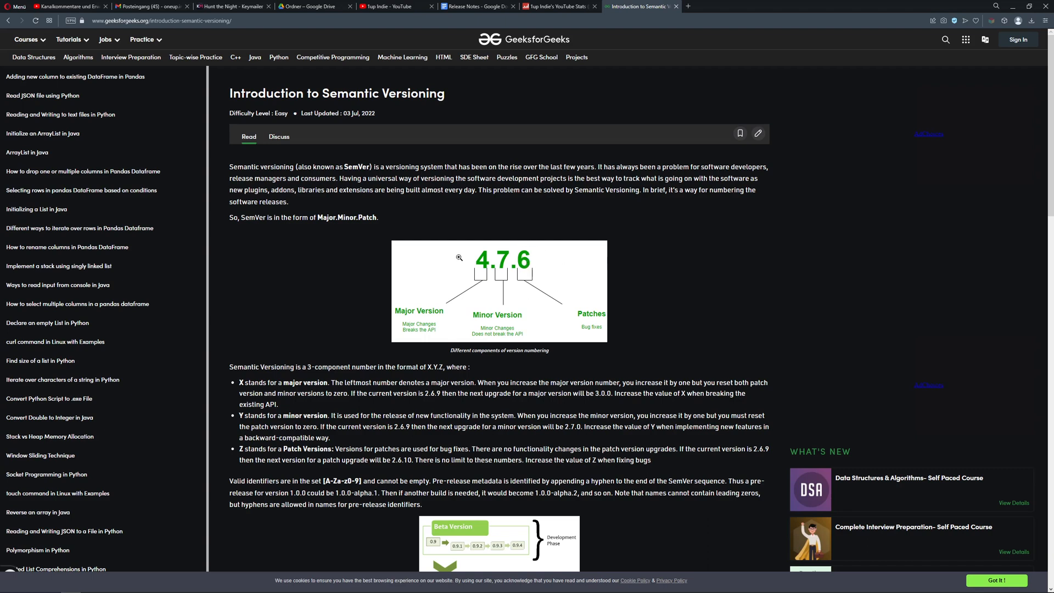
{"action": "mouse_move", "coordinate": [536, 252]}
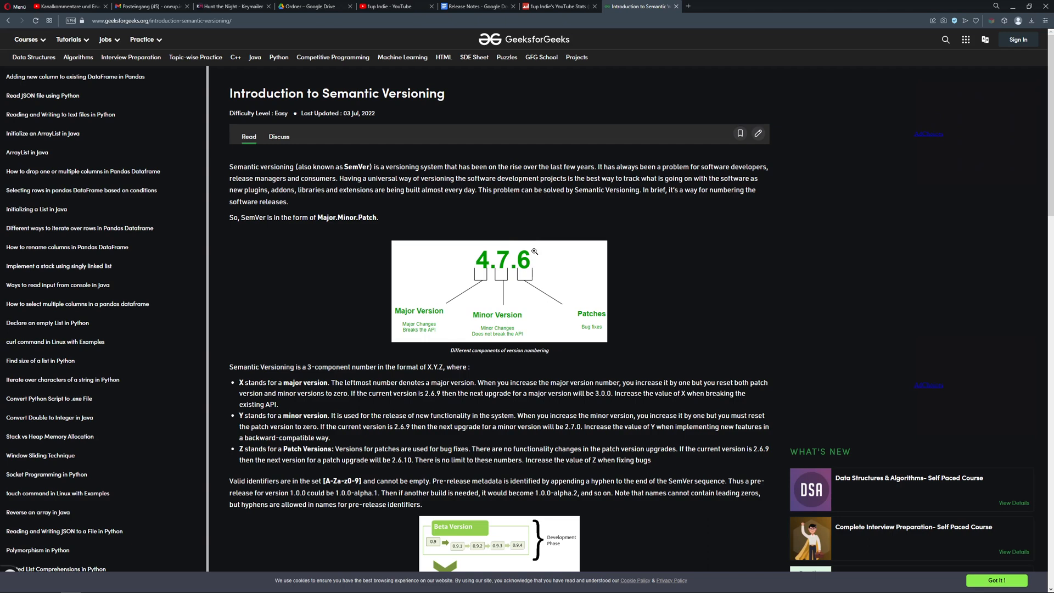
{"action": "mouse_move", "coordinate": [609, 220]}
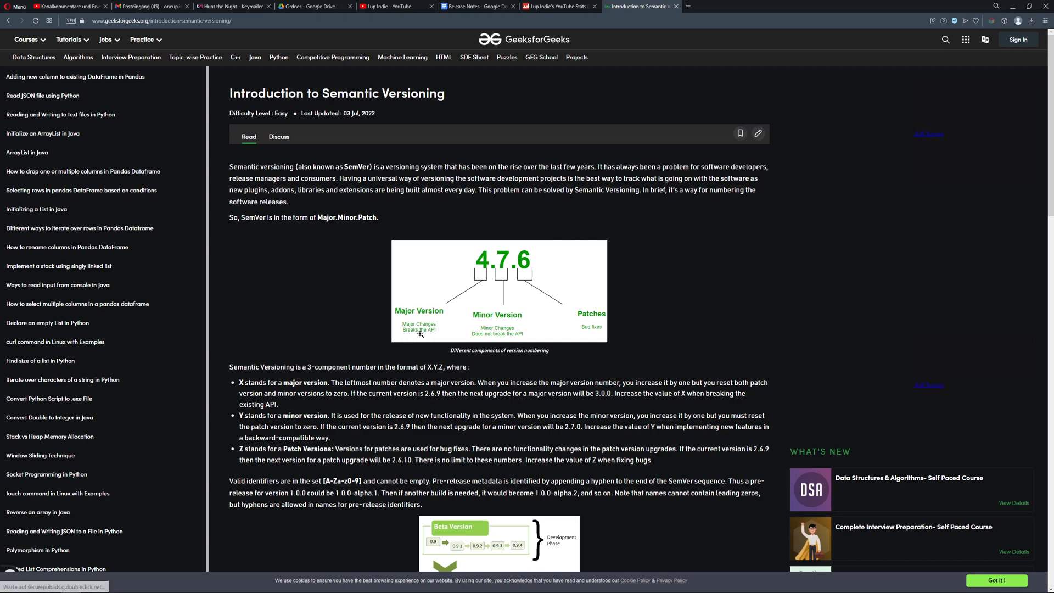
{"action": "mouse_move", "coordinate": [430, 329]}
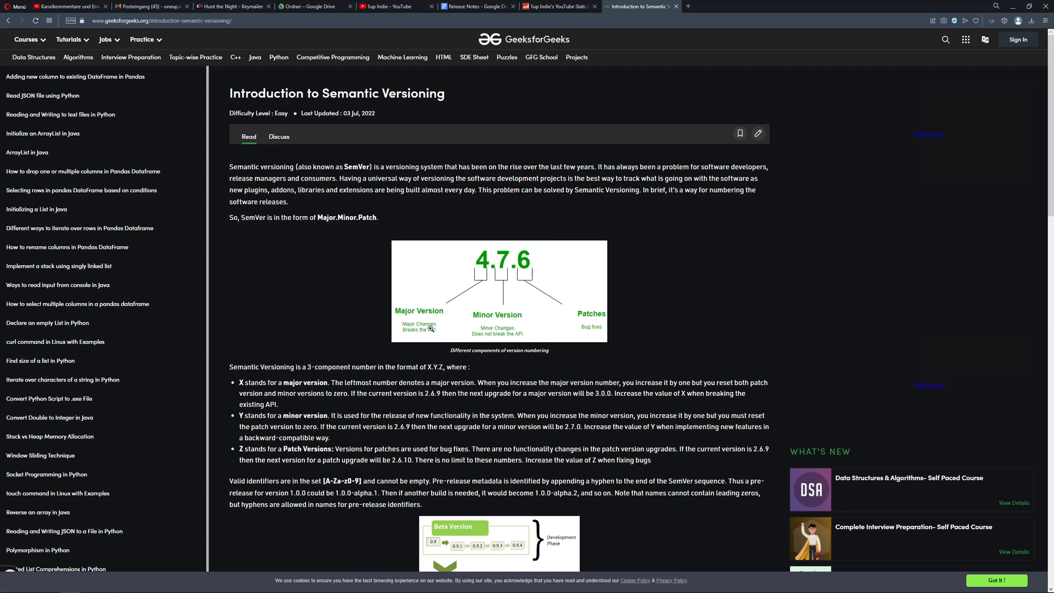
{"action": "mouse_move", "coordinate": [468, 281]}
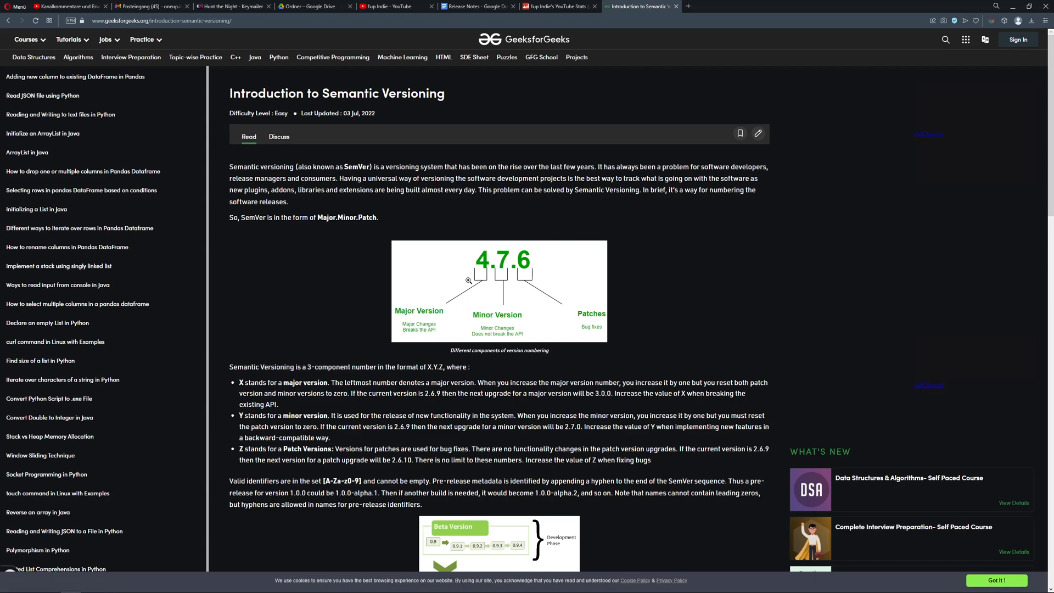
{"action": "mouse_move", "coordinate": [502, 250]}
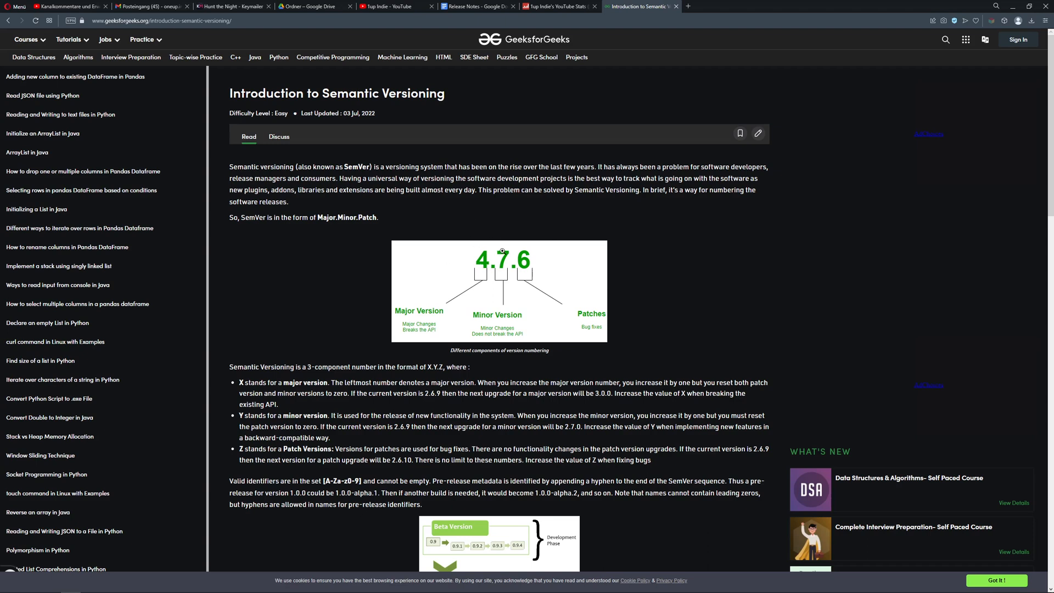
{"action": "mouse_move", "coordinate": [513, 269]}
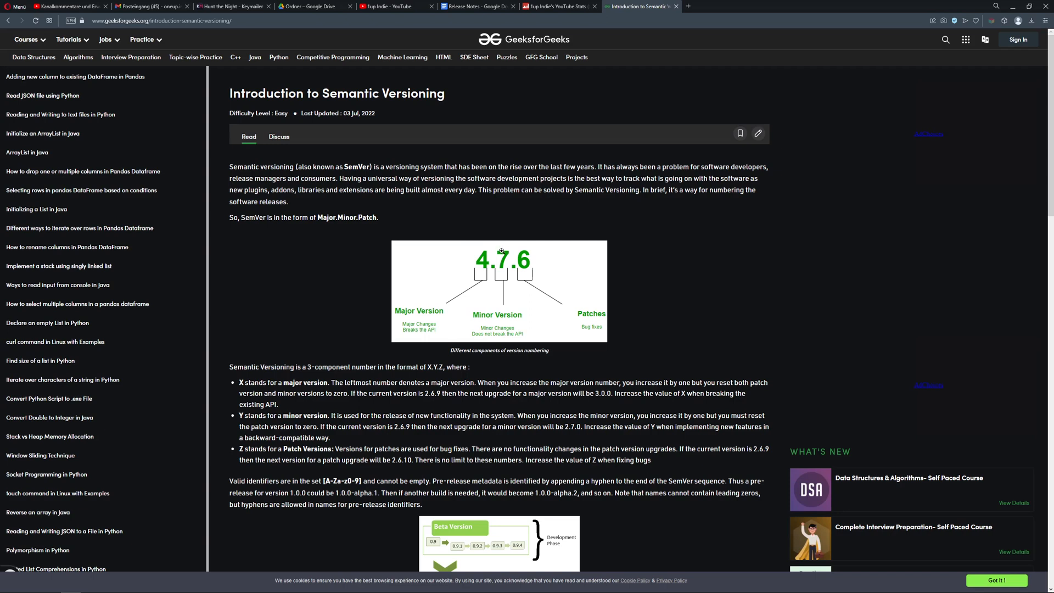
{"action": "mouse_move", "coordinate": [509, 271]}
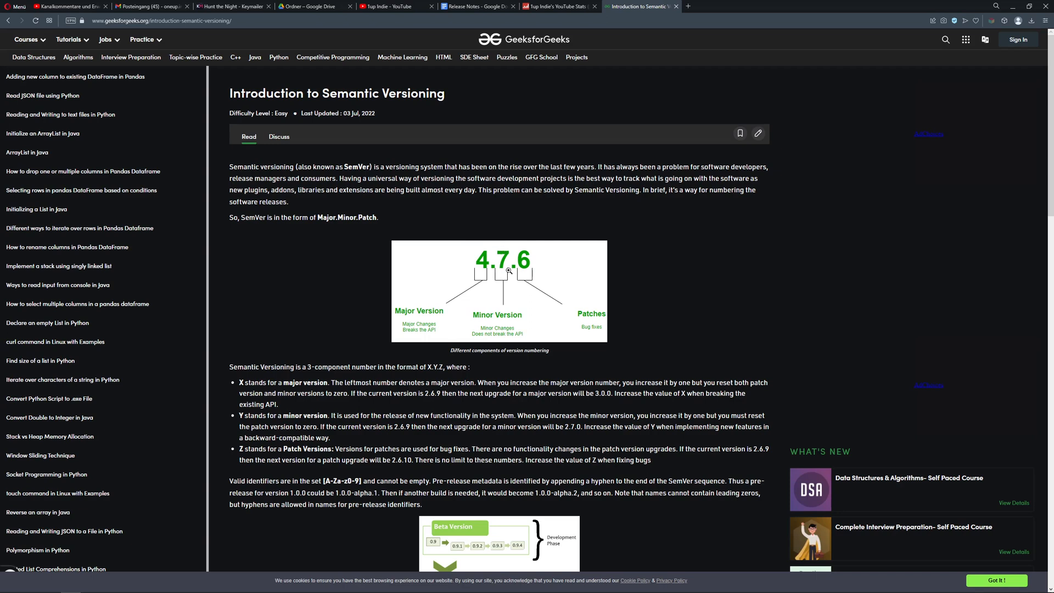
{"action": "mouse_move", "coordinate": [504, 254]}
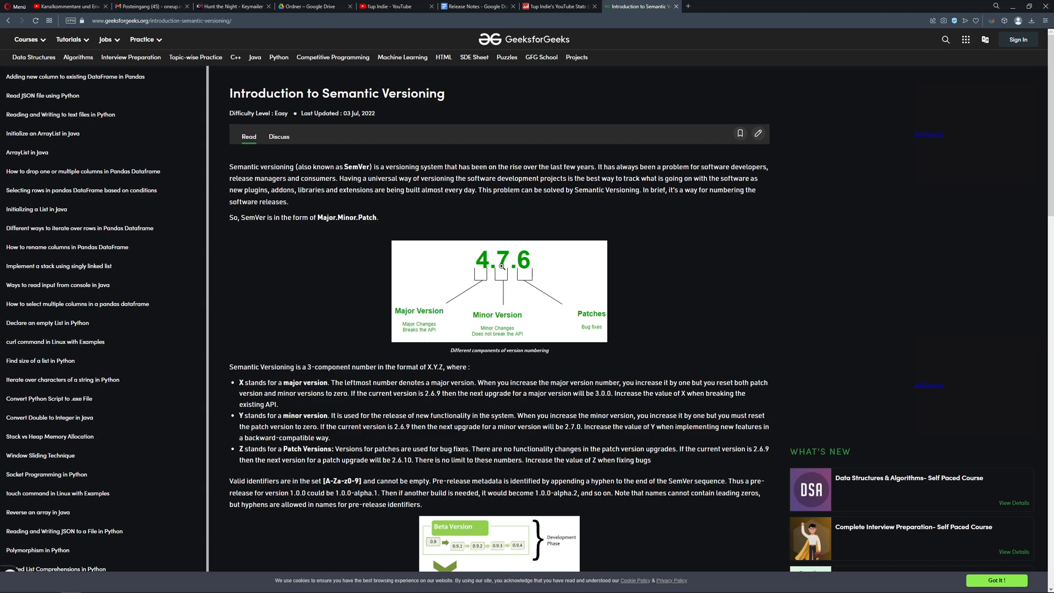
{"action": "mouse_move", "coordinate": [461, 260]}
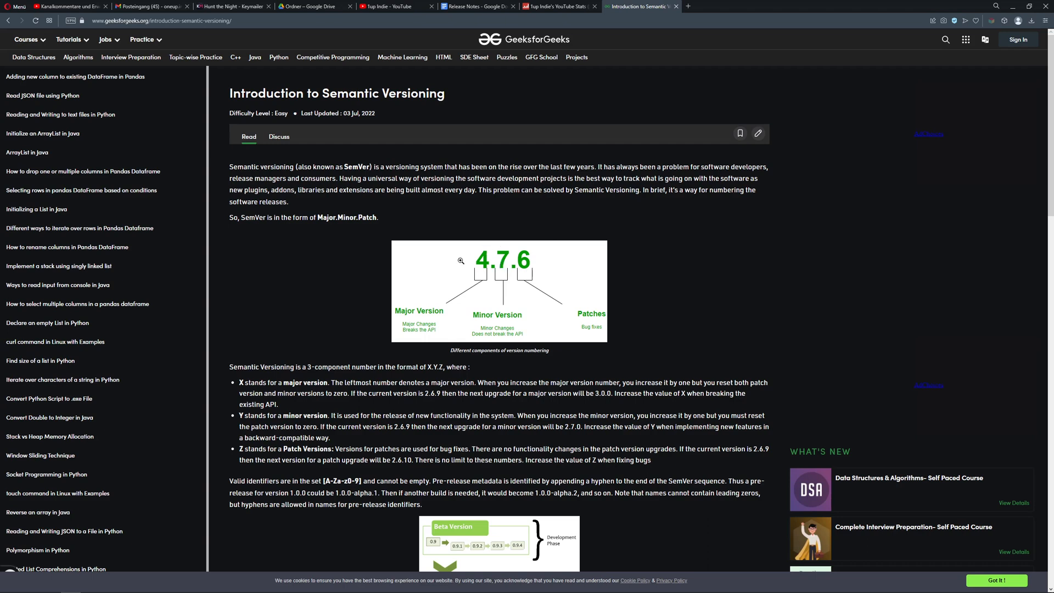
{"action": "mouse_move", "coordinate": [523, 298]}
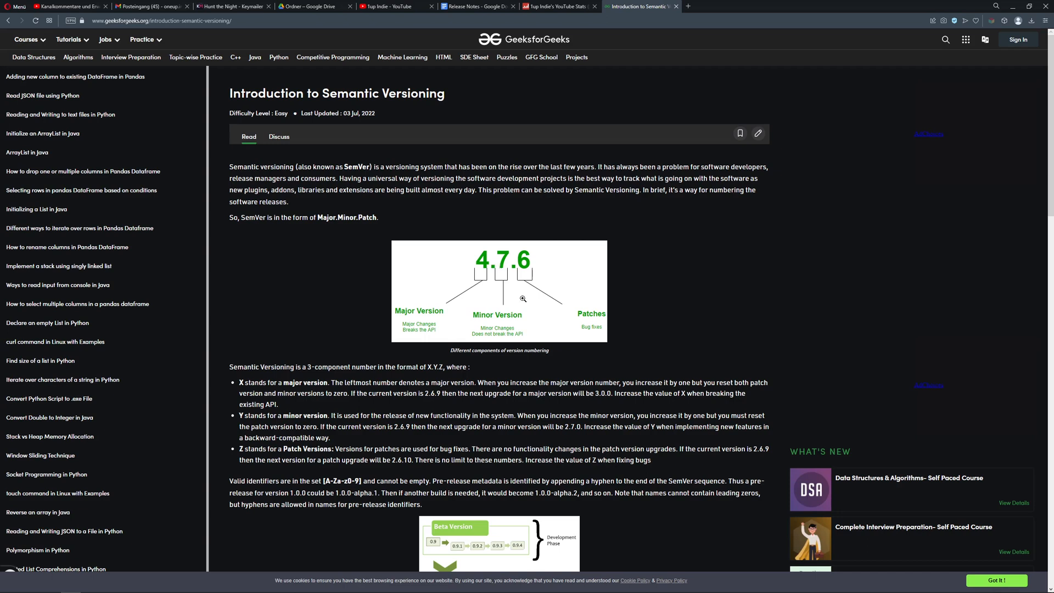
{"action": "mouse_move", "coordinate": [523, 275]}
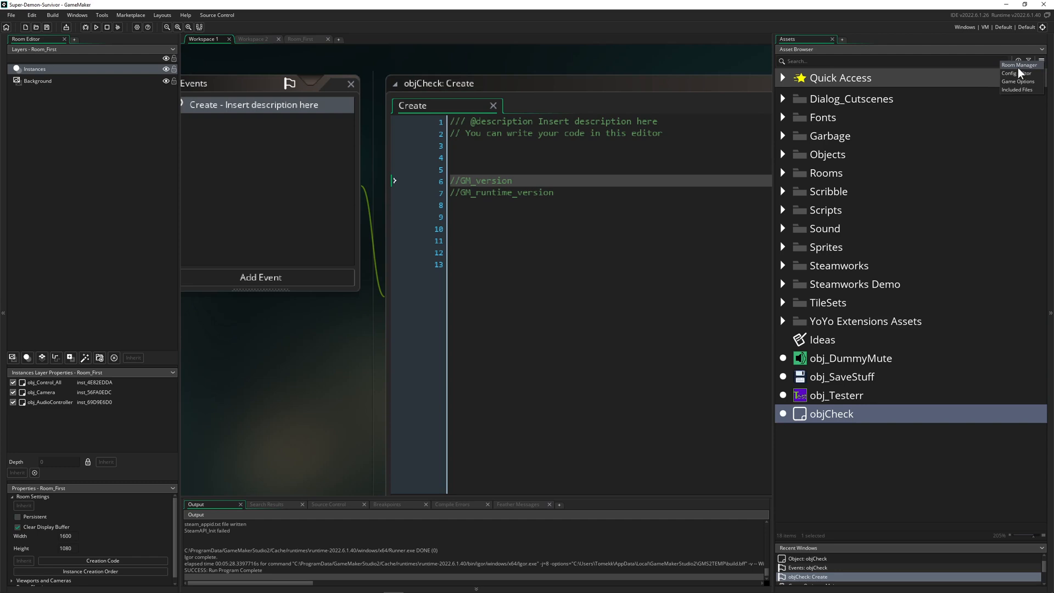
Open the project's Game Options and show the Windows platform settings.
{"action": "left_click", "coordinate": [1017, 81]}
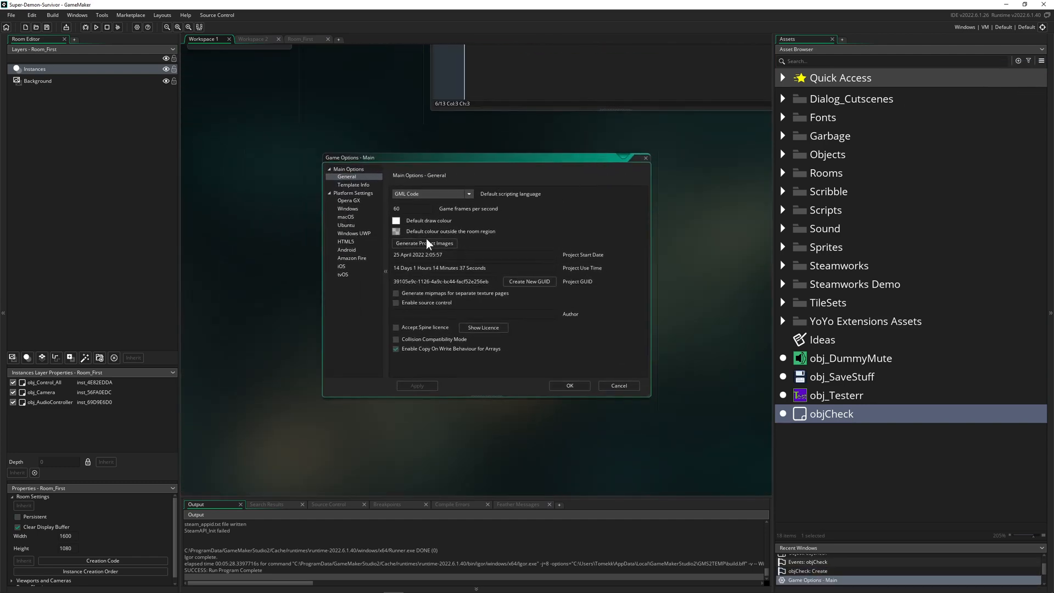
{"action": "left_click", "coordinate": [347, 208]}
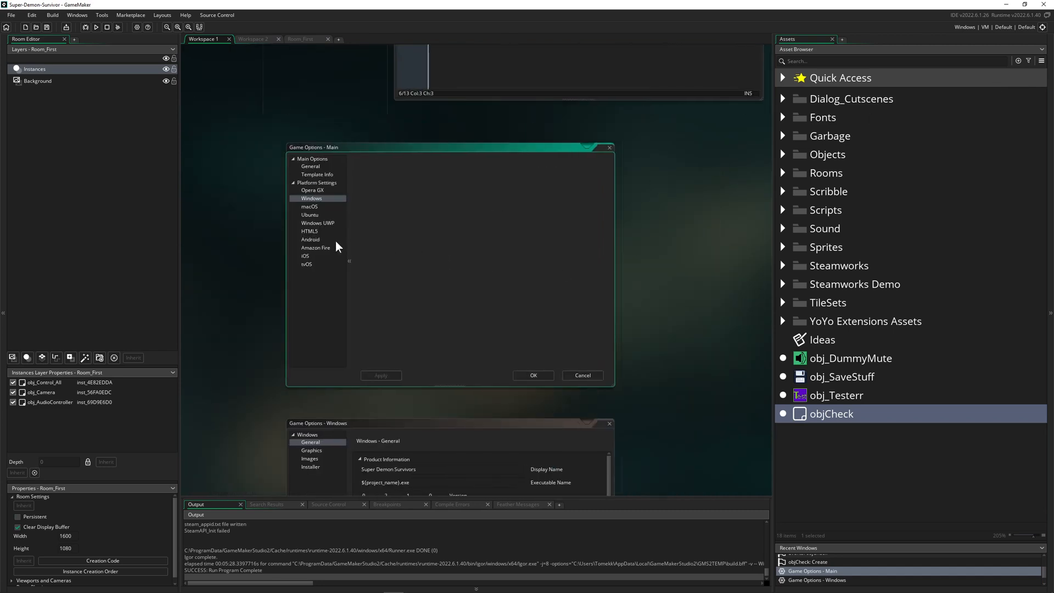
Open the Android platform settings and enter 1 as the major version.
{"action": "left_click", "coordinate": [309, 239]}
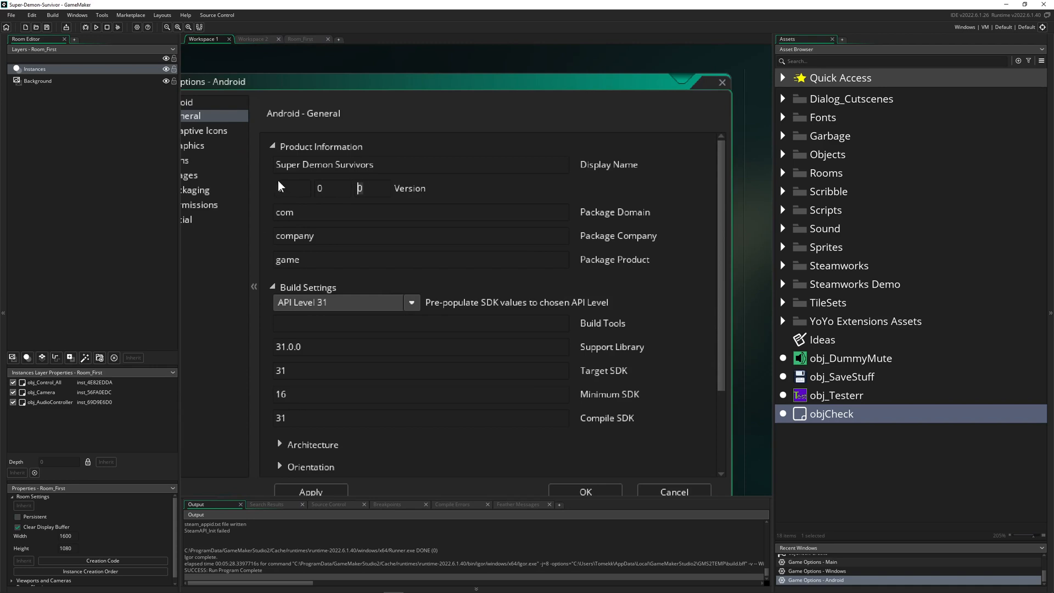
{"action": "type", "text": "1"}
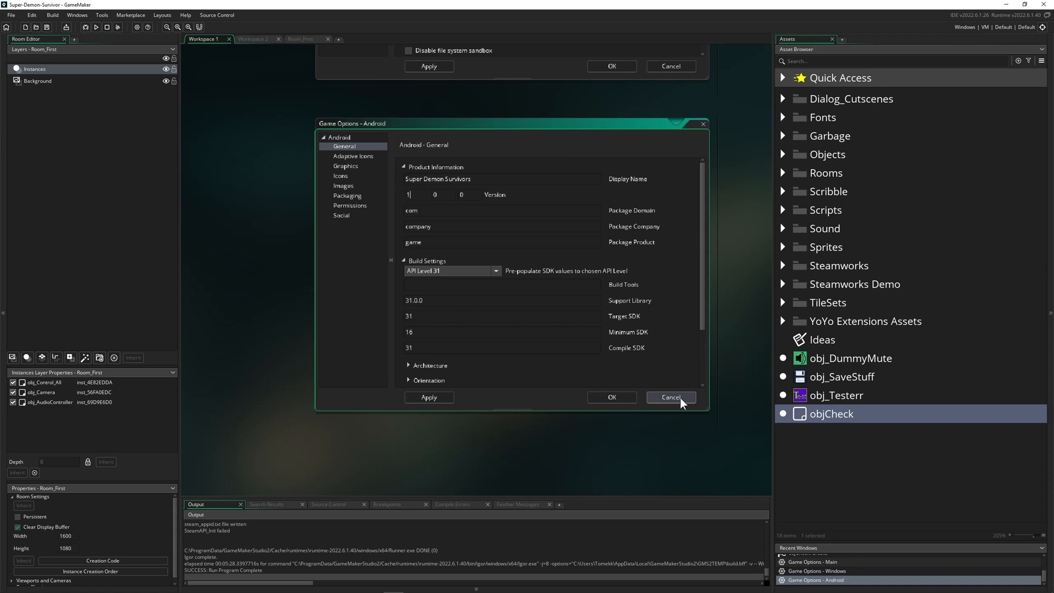
{"action": "mouse_move", "coordinate": [673, 419]}
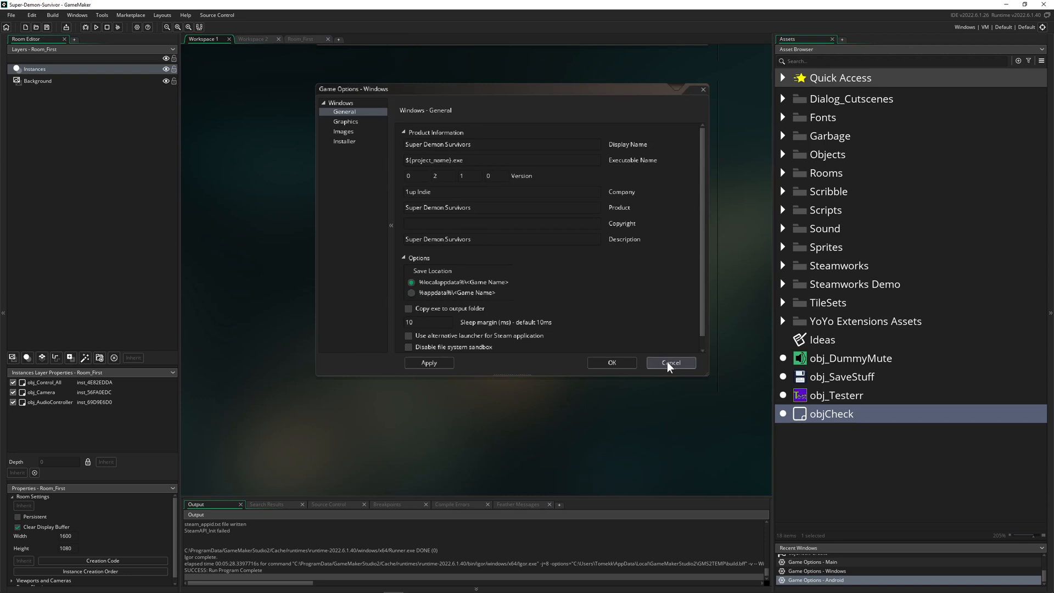
Cancel the Windows Game Options and select the GM_version line in objCheck's Create code.
{"action": "left_click", "coordinate": [669, 362]}
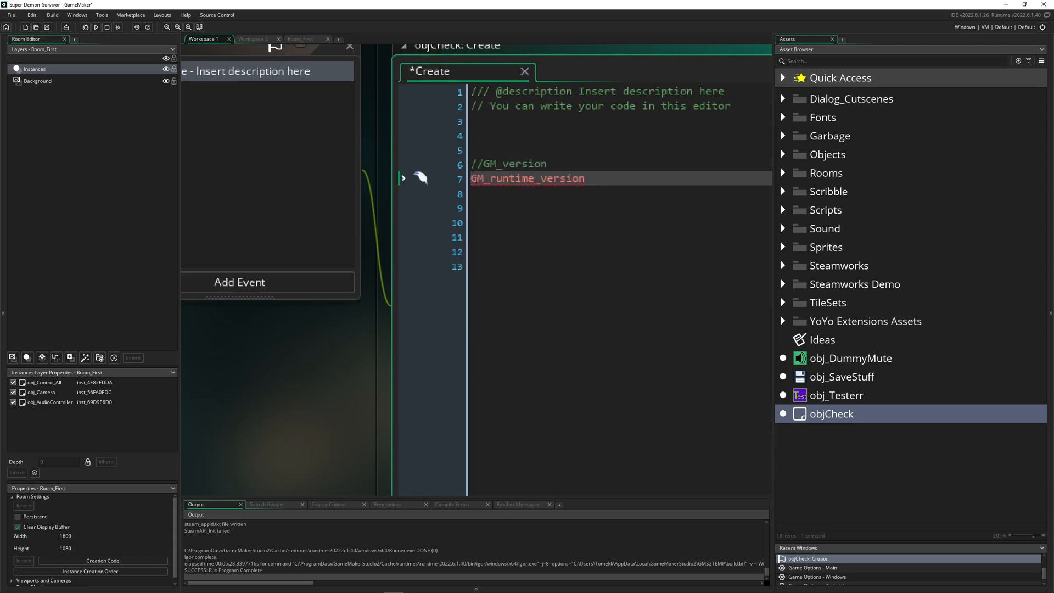
{"action": "double_click", "coordinate": [528, 178]}
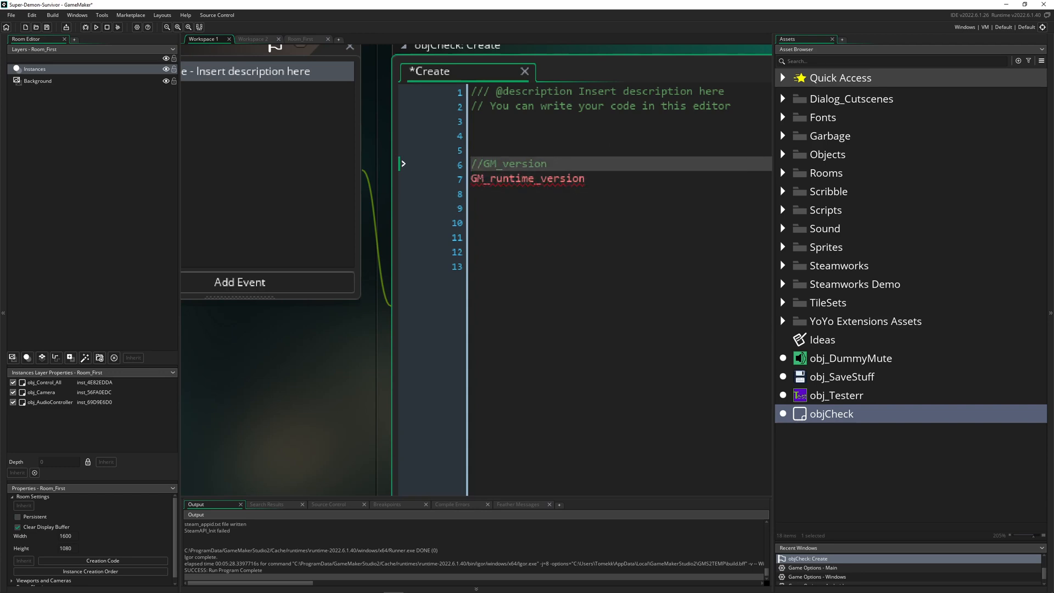
{"action": "mouse_move", "coordinate": [985, 32]}
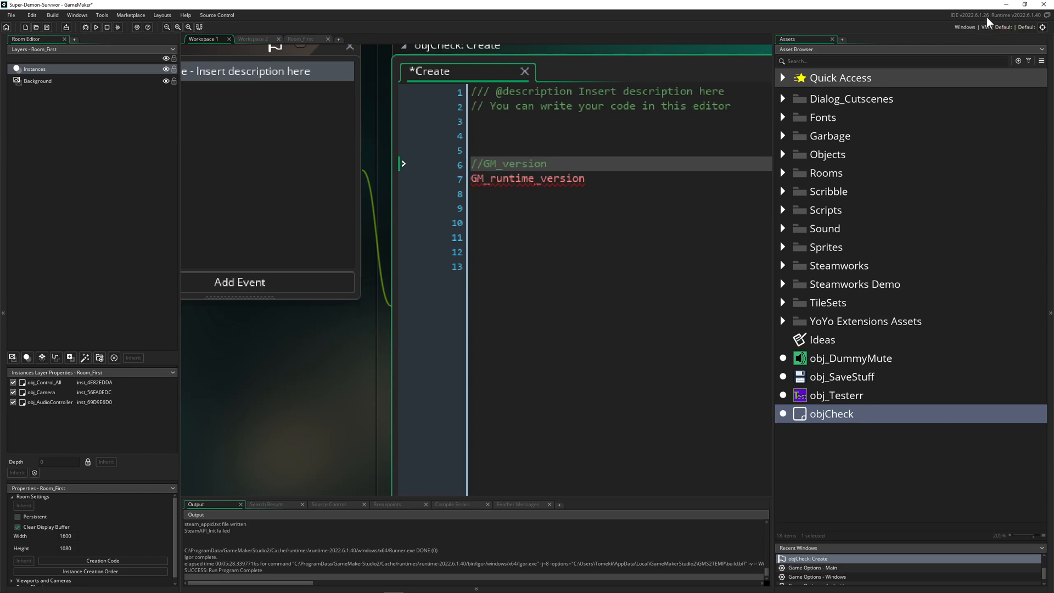
{"action": "mouse_move", "coordinate": [985, 18]}
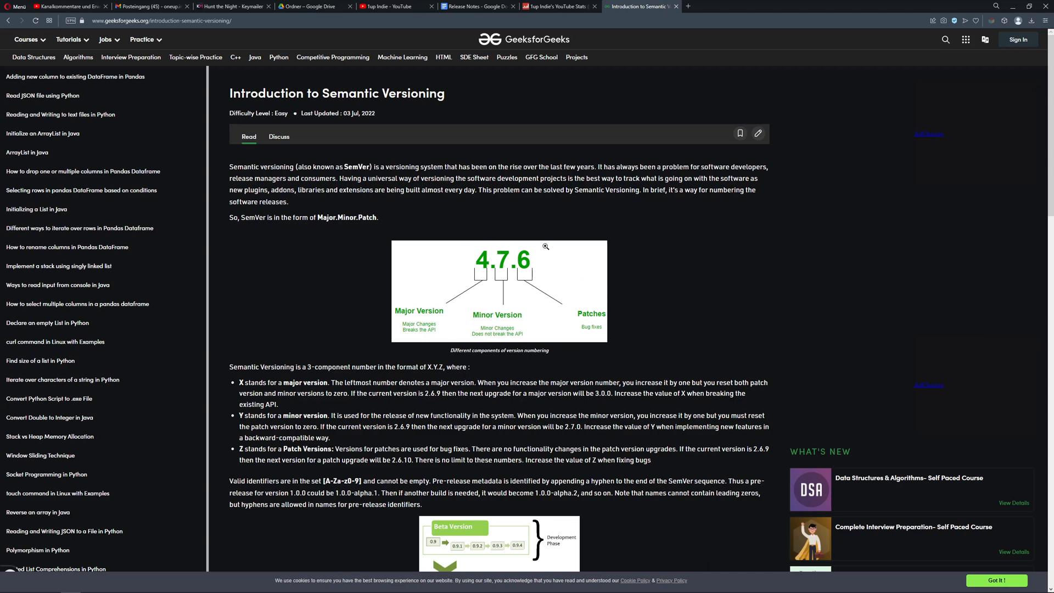
{"action": "mouse_move", "coordinate": [538, 224]}
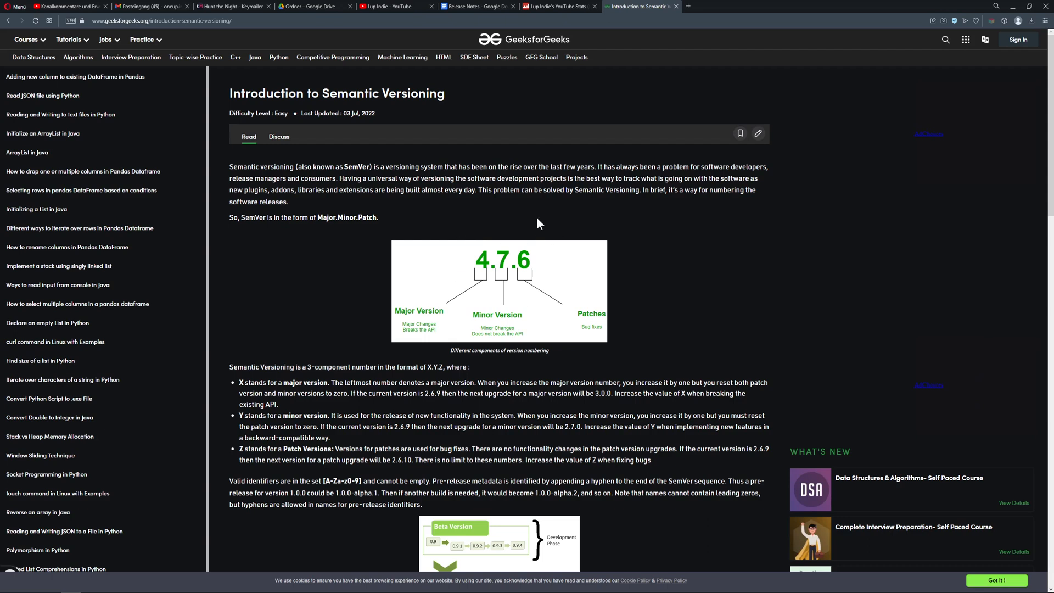
{"action": "mouse_move", "coordinate": [393, 222]}
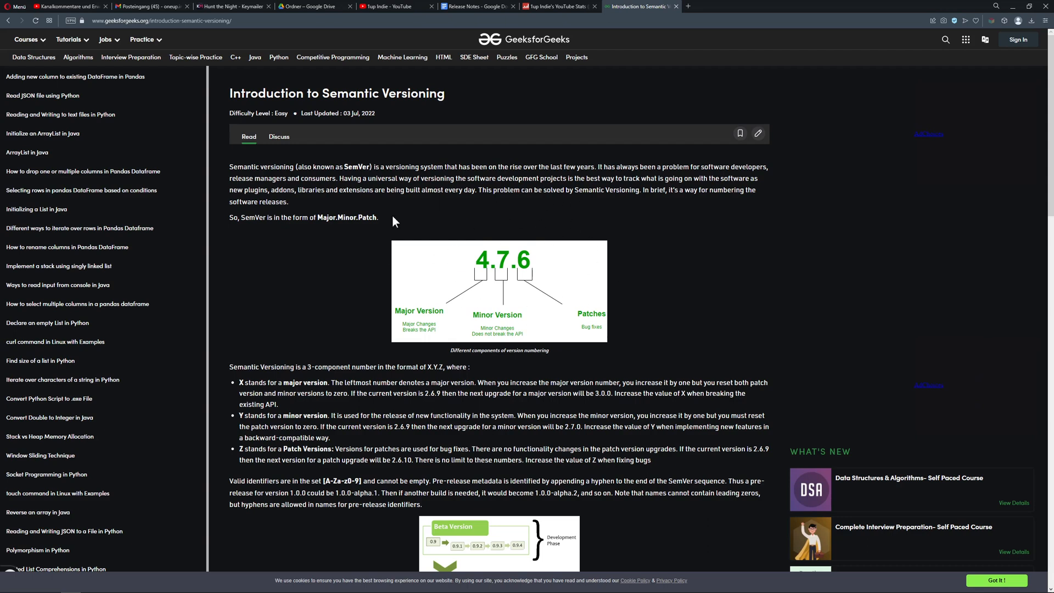
{"action": "mouse_move", "coordinate": [545, 300]}
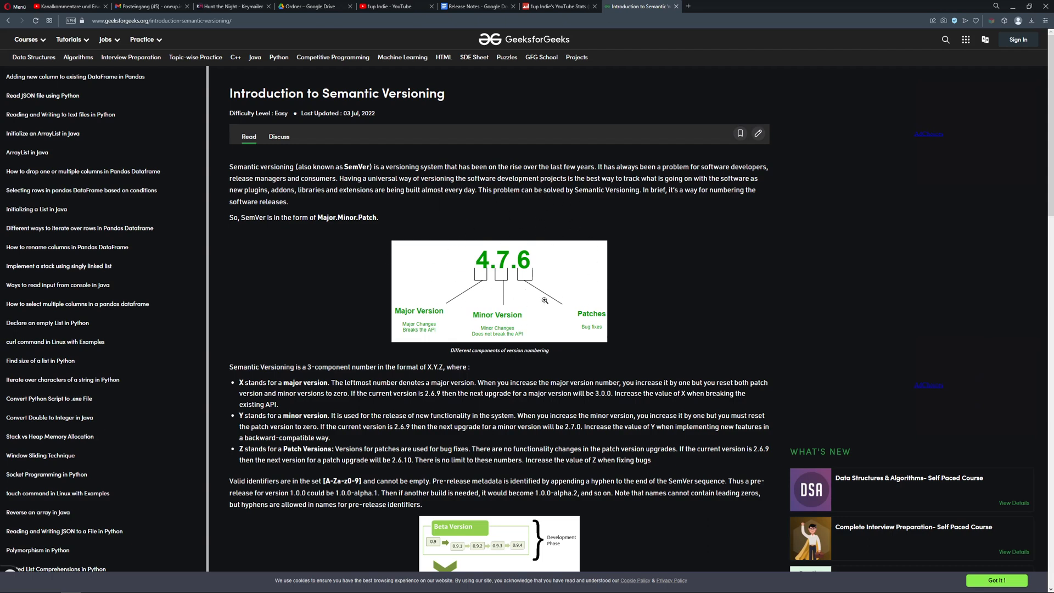
{"action": "mouse_move", "coordinate": [489, 264]}
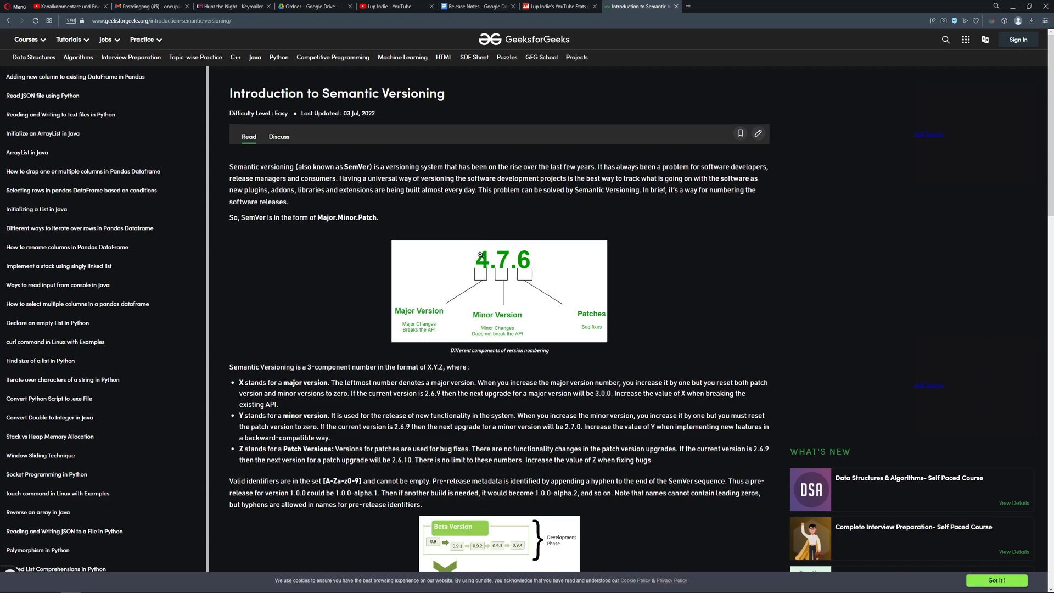
{"action": "mouse_move", "coordinate": [501, 268]}
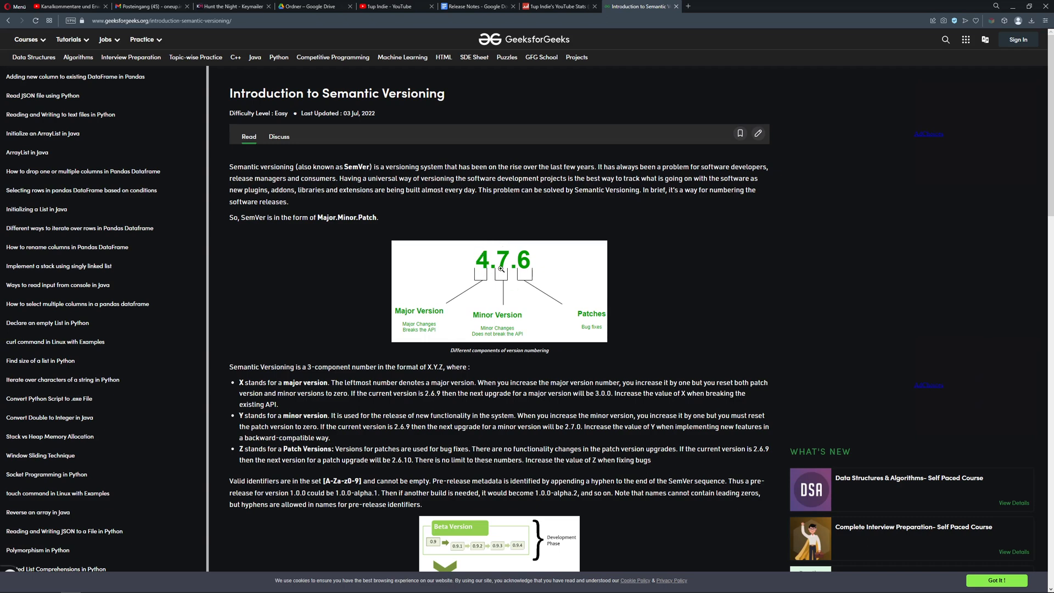